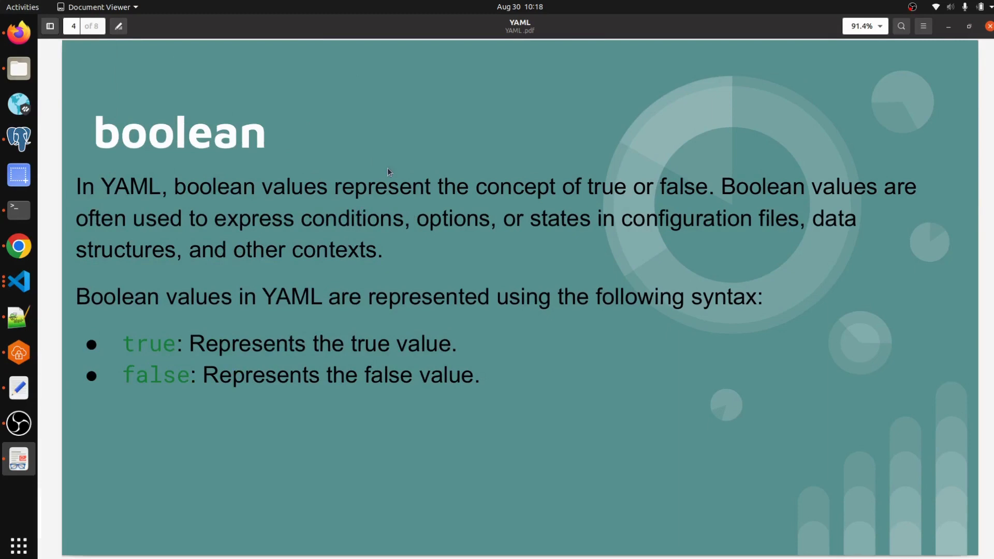
mouse_move(301, 129)
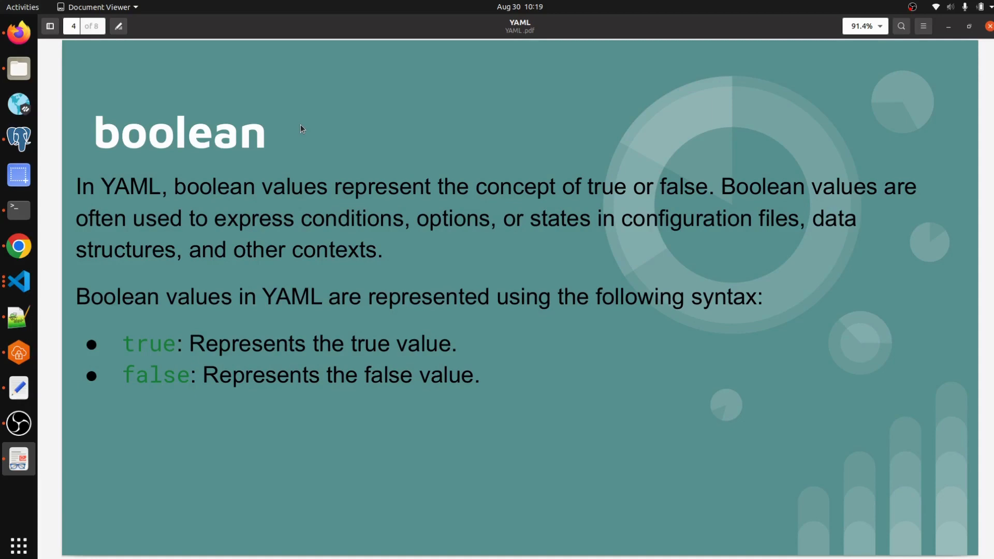
mouse_move(204, 208)
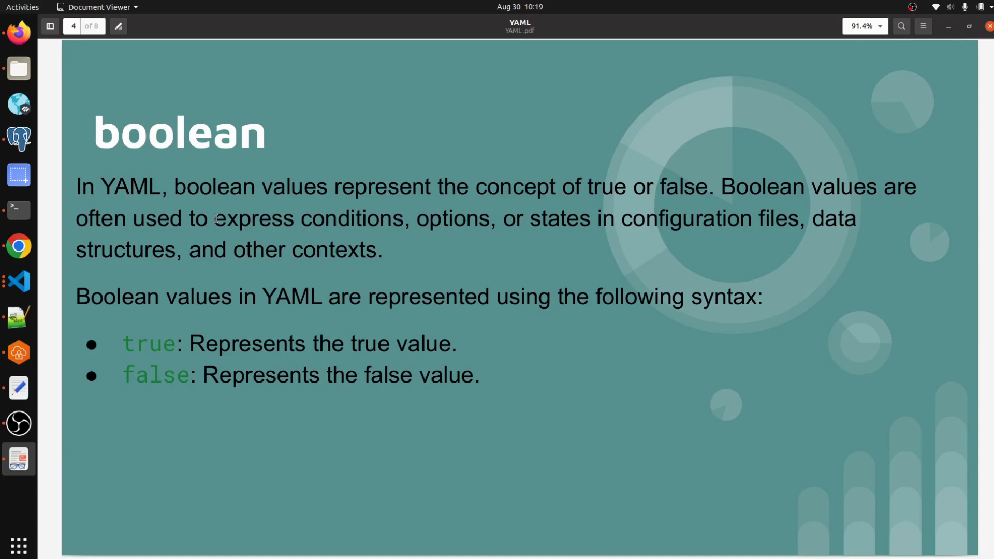
mouse_move(525, 247)
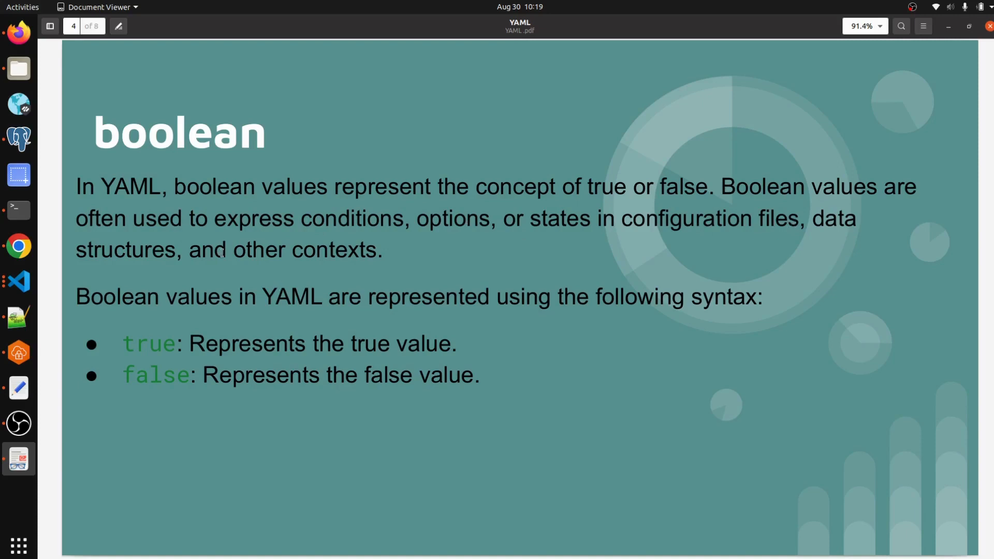
mouse_move(308, 303)
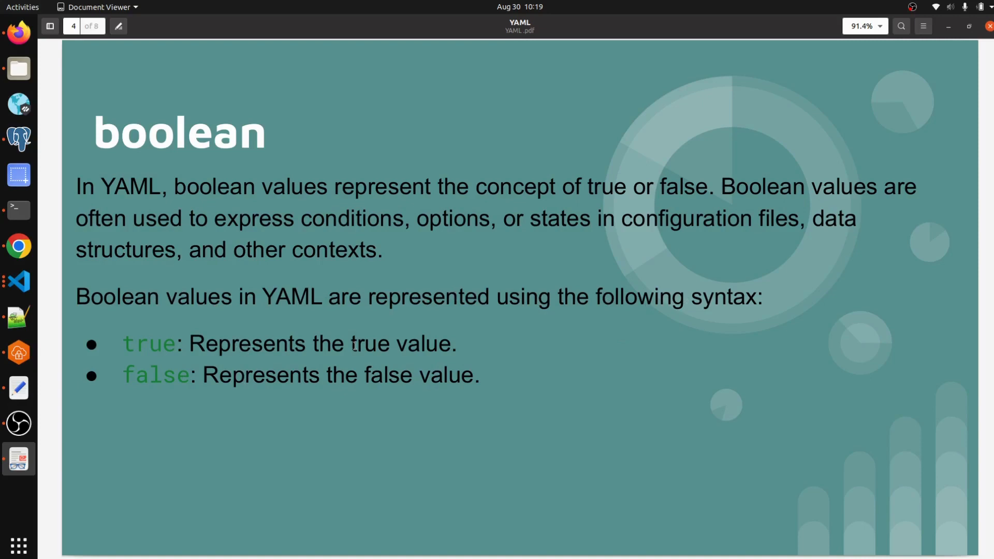
mouse_move(125, 398)
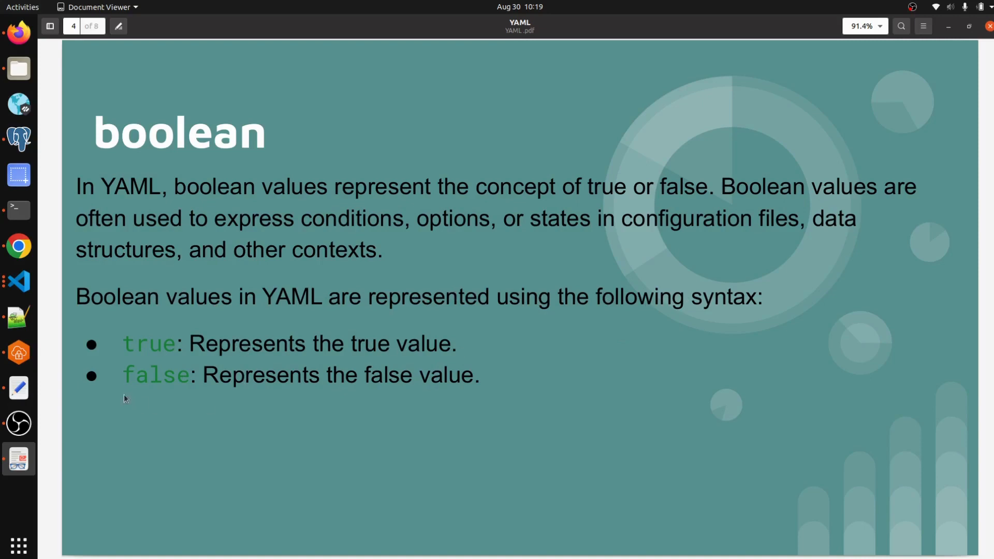
mouse_move(424, 383)
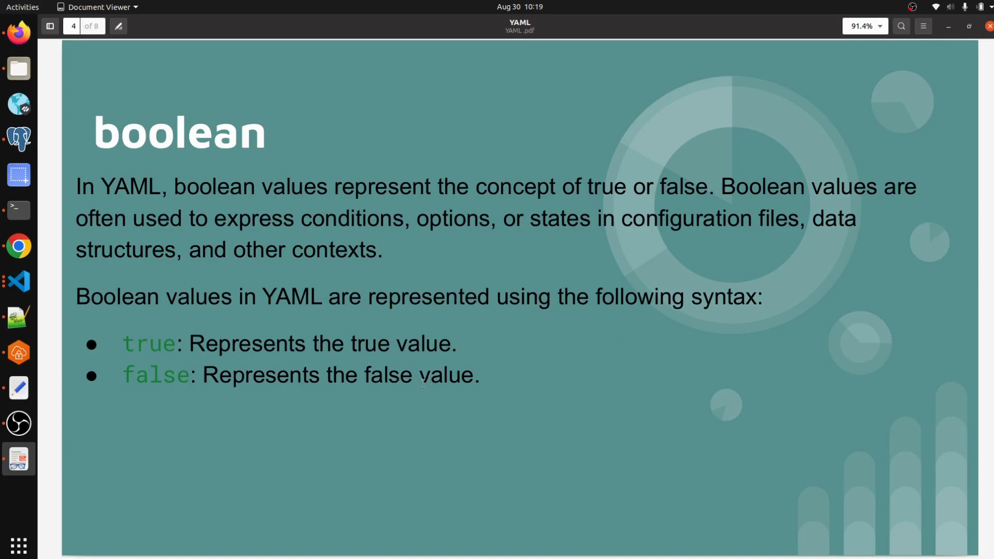
Step: Create boolean.yml in the project folder and begin typing the deploy entry
click(18, 281)
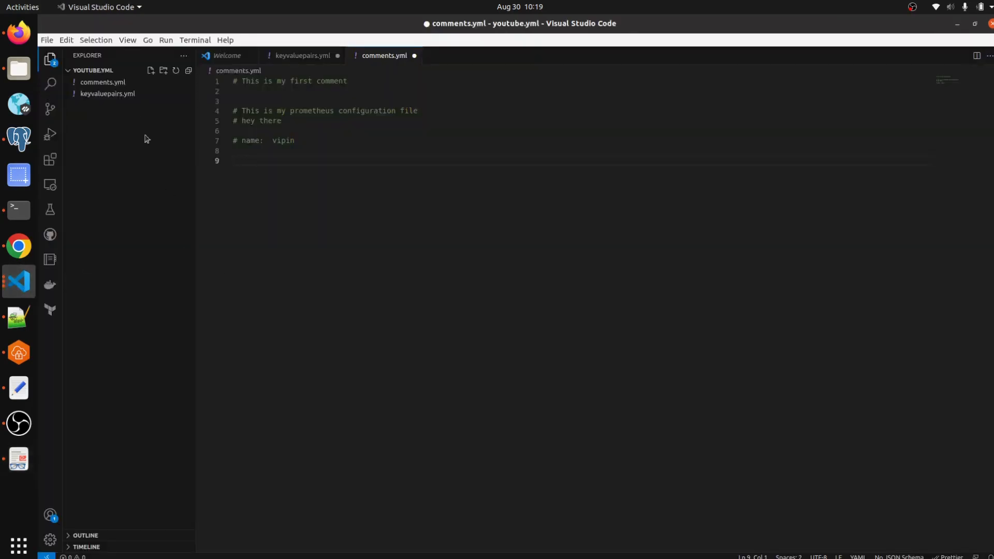
click(152, 70)
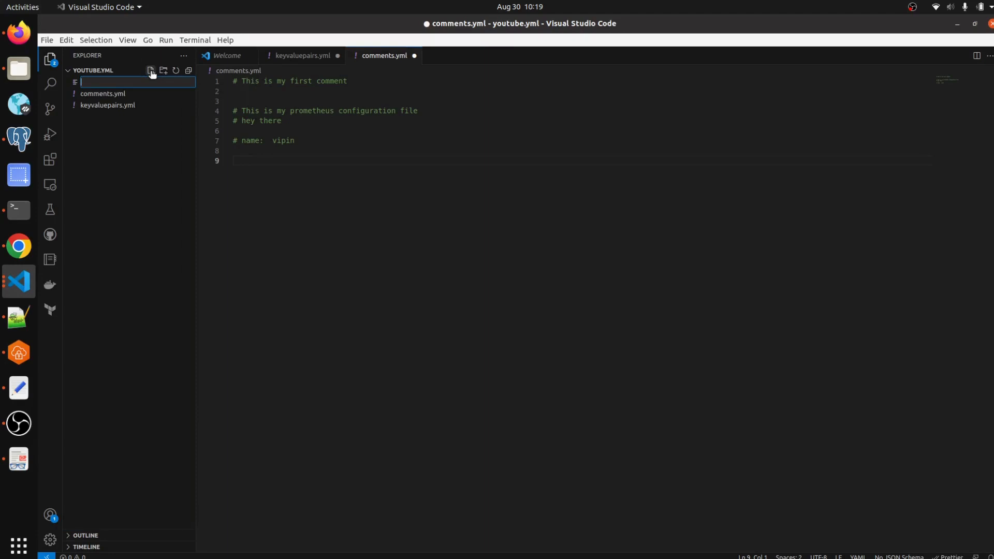
text(boolean.yml)
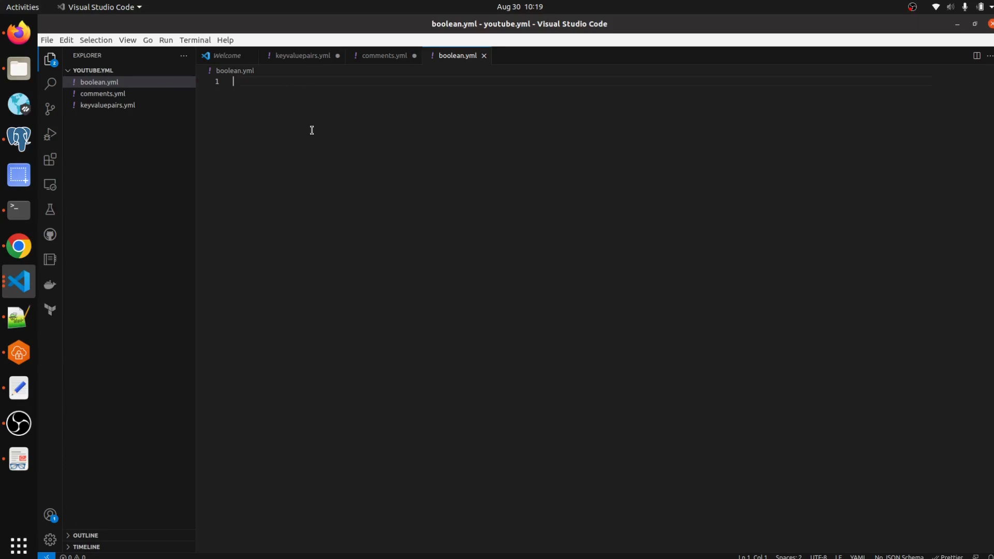
text(dep)
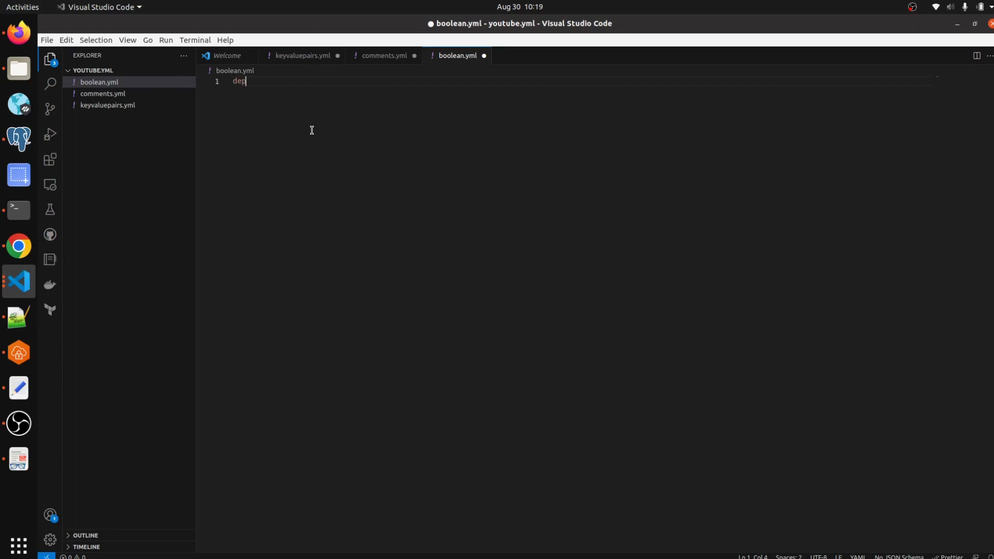
Step: Write the first entry 'deploy: true', correcting the mistyped letter
text(ly)
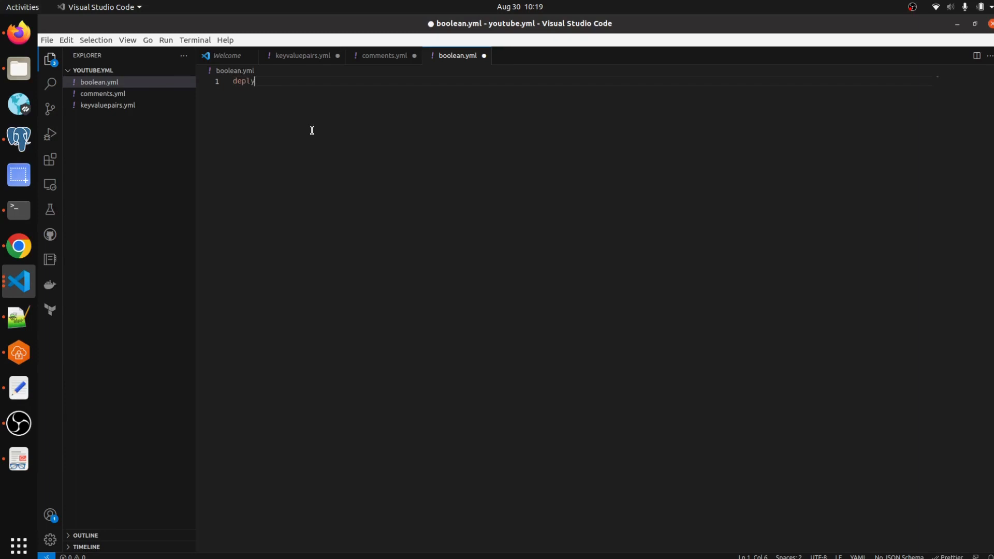
key(BackSpace)
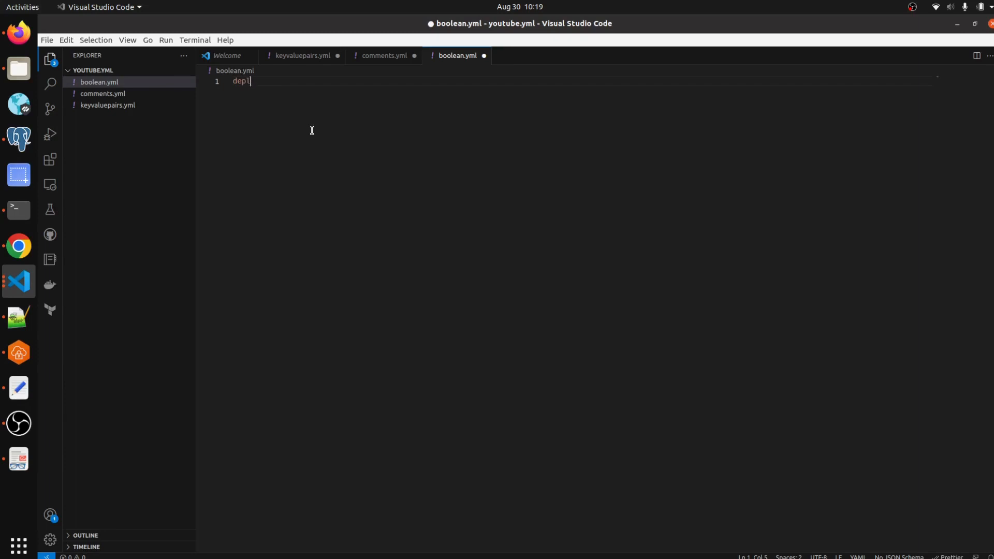
text(oy:)
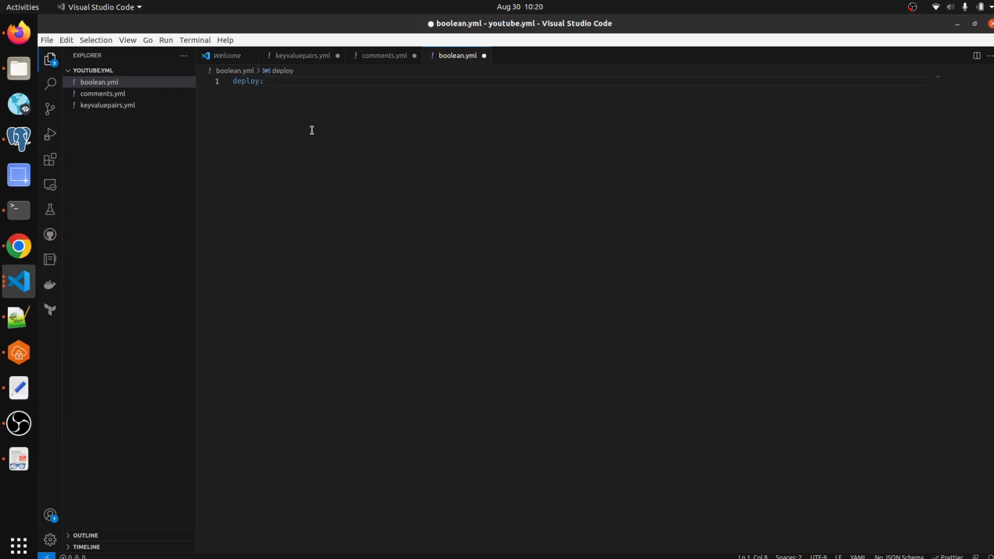
text(true)
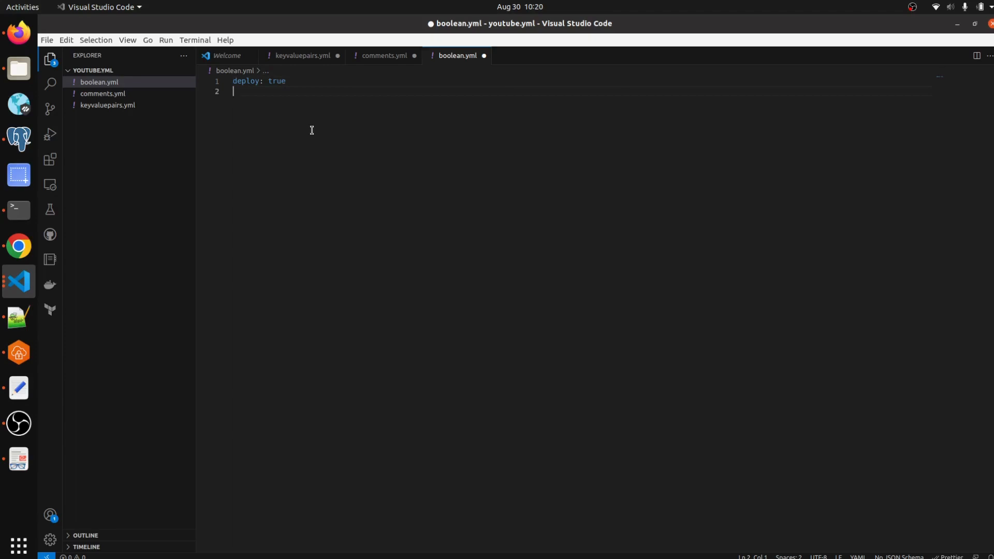
Step: Write the second entry 'test: false' on the next line
text(test: f)
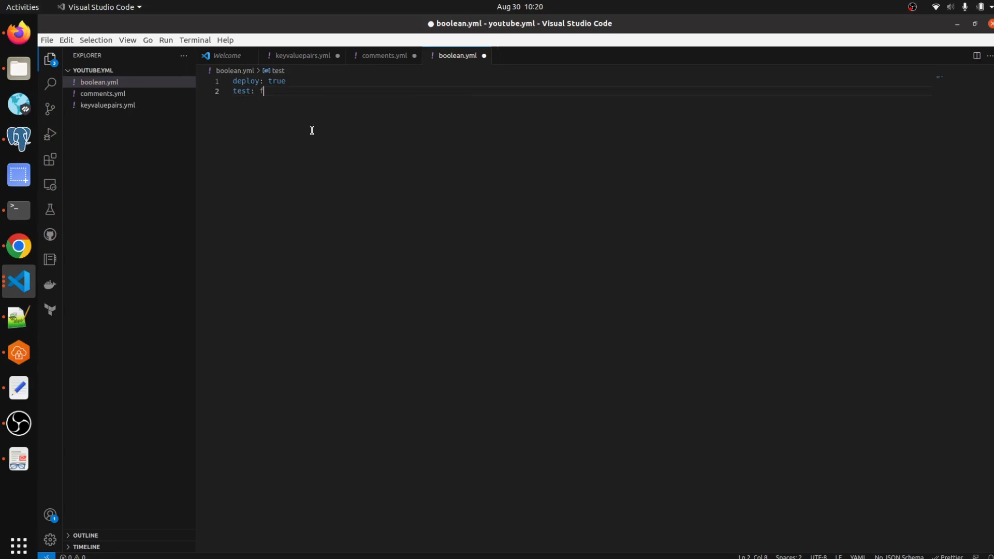
text(al)
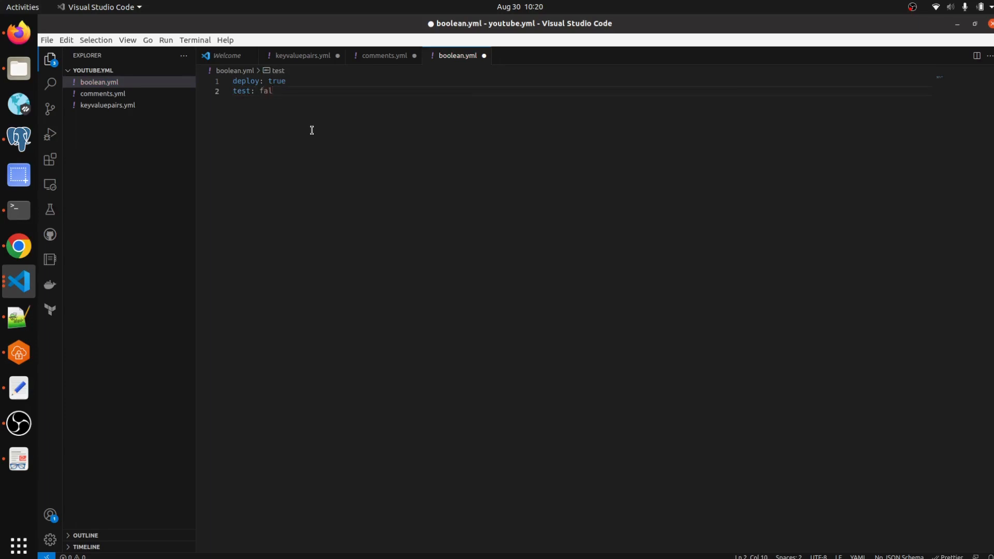
text(se)
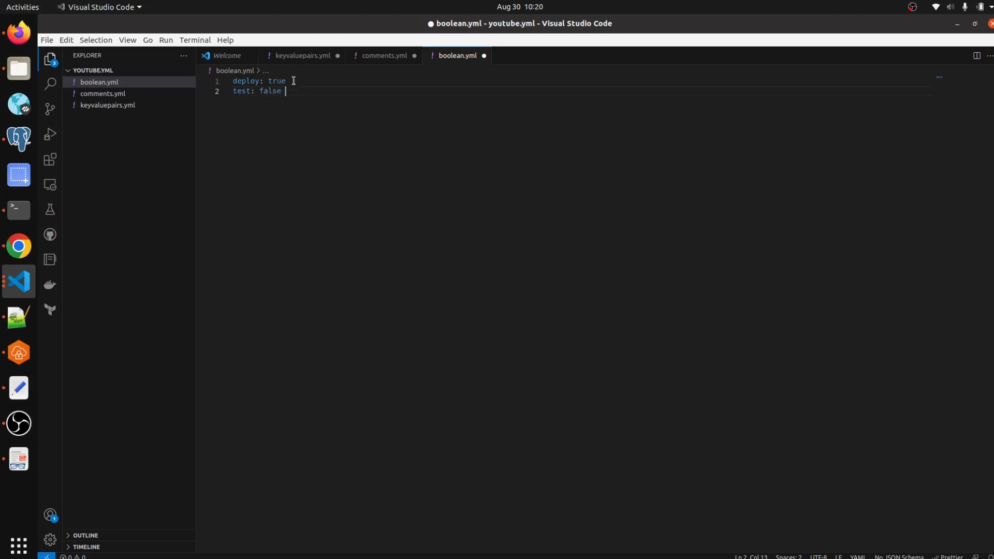
triple_click(259, 80)
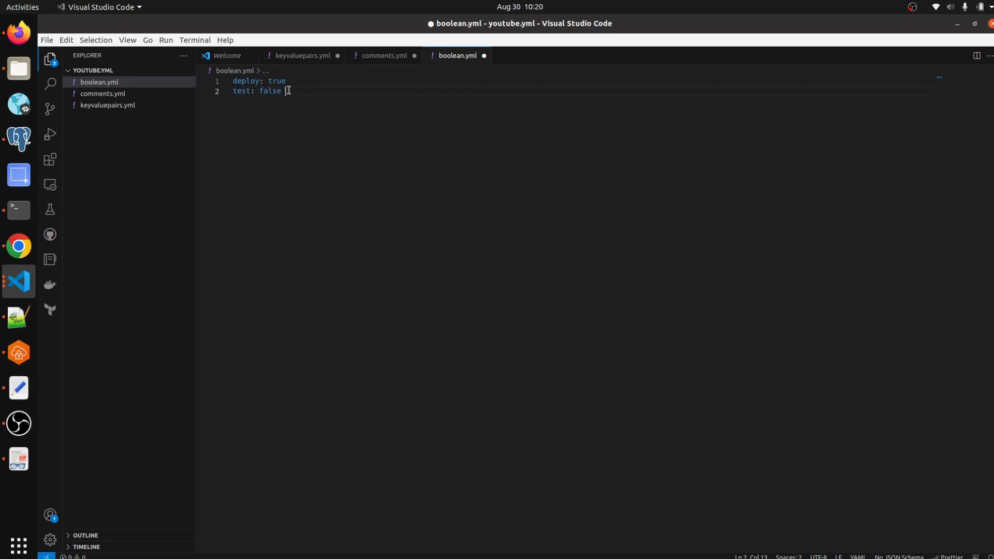
Step: Rewrite the test line so it reads 'test: true', accepting the suggested value
triple_click(260, 91)
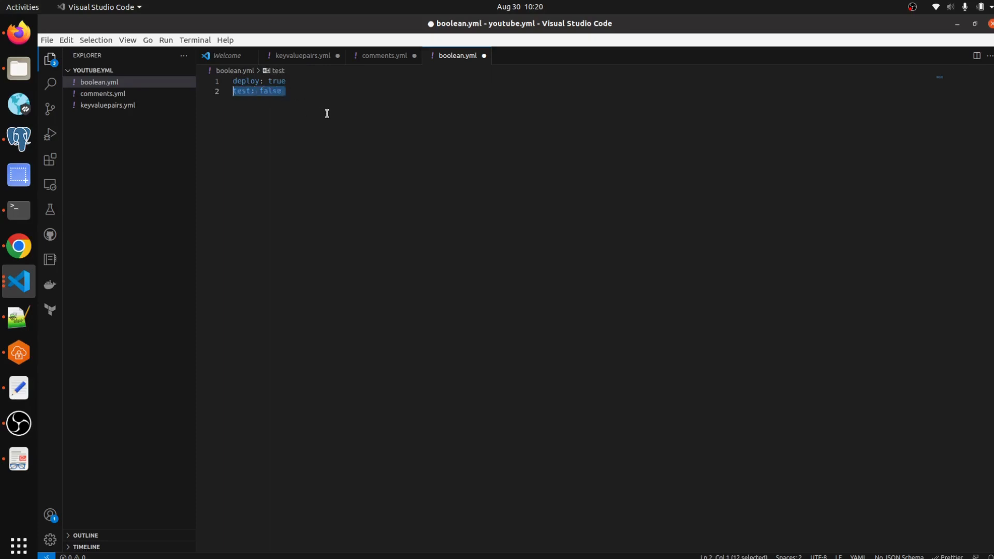
mouse_move(293, 107)
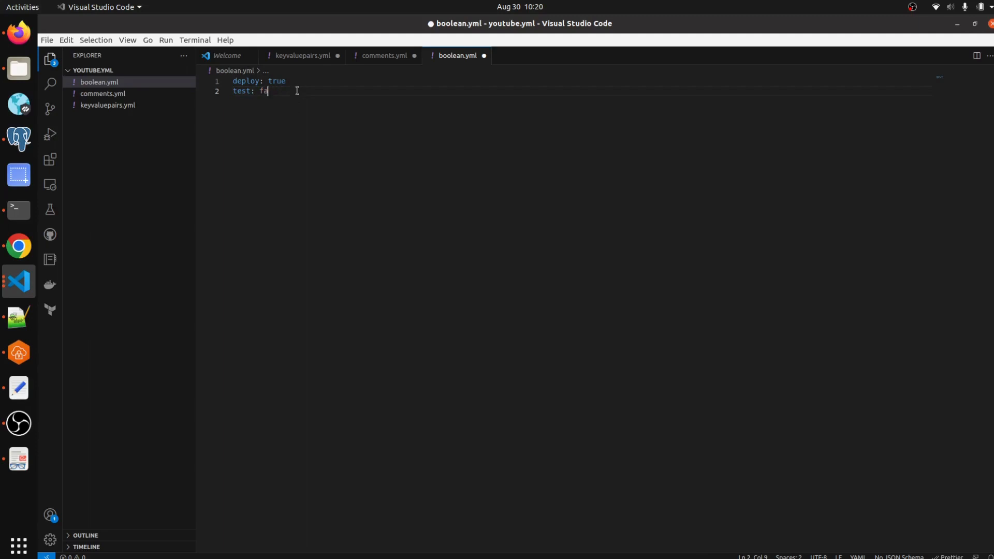
text(true)
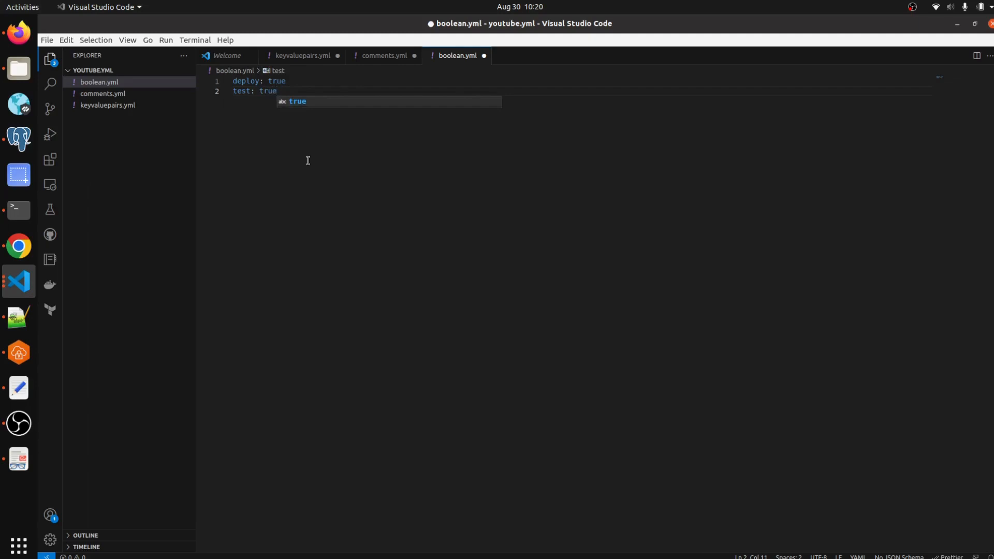
key(Enter)
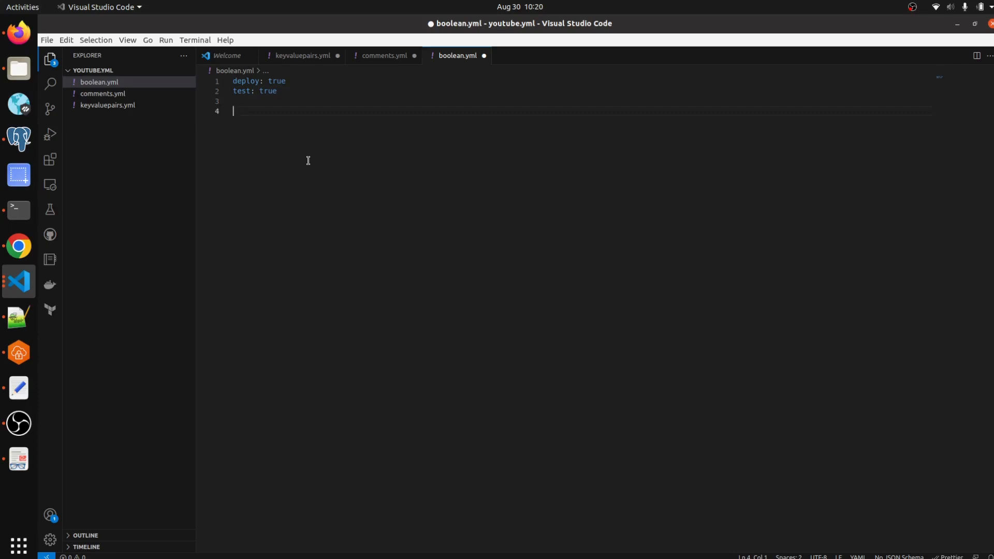
Step: Add the entry 'active: true' on line 4
text(active:)
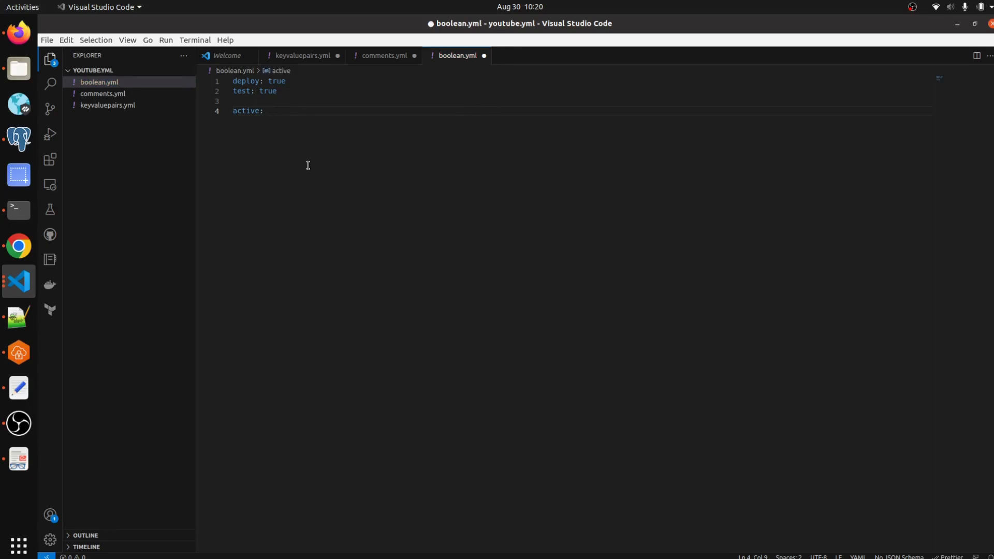
text(true)
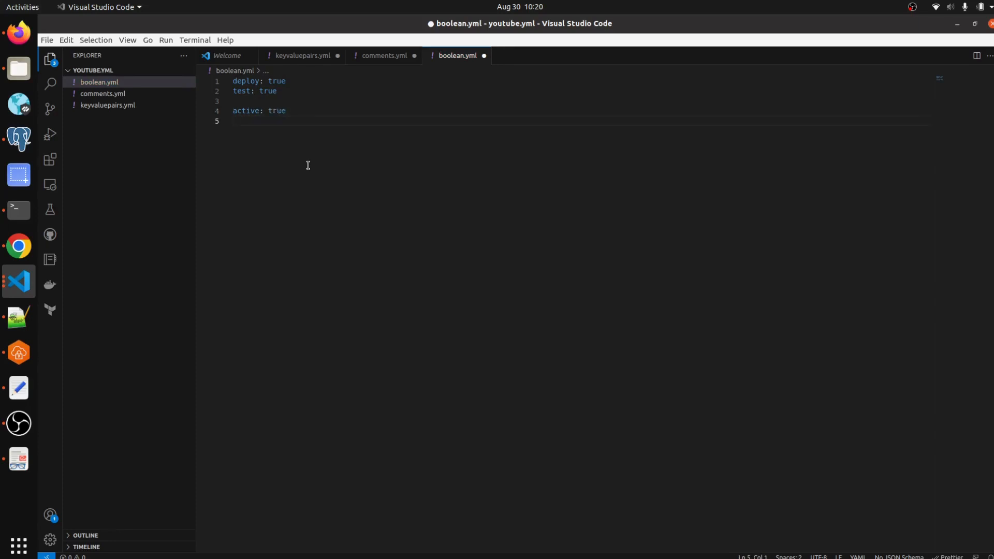
text(a)
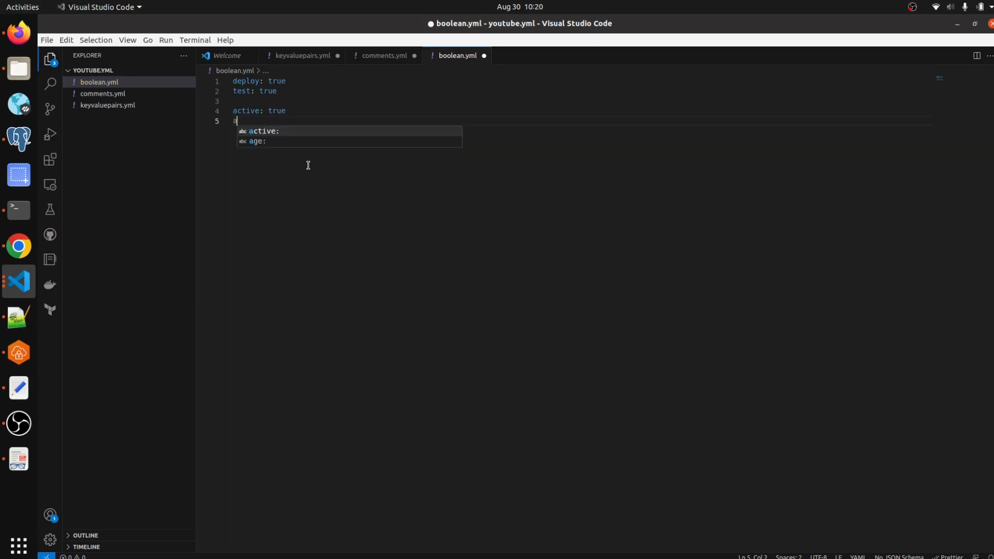
Step: Add the entry 'admin: false' on line 5
text(dmin:)
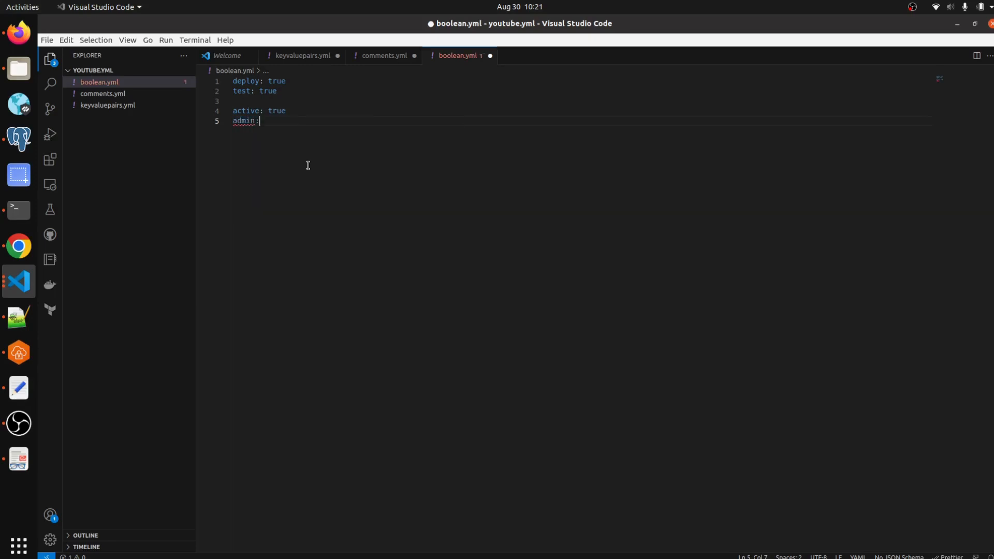
text(fals)
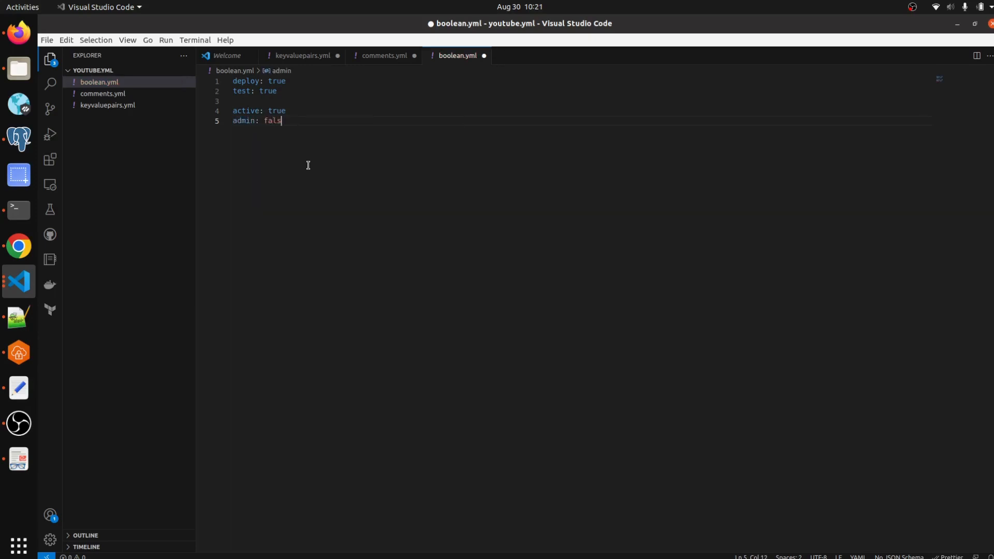
text(e)
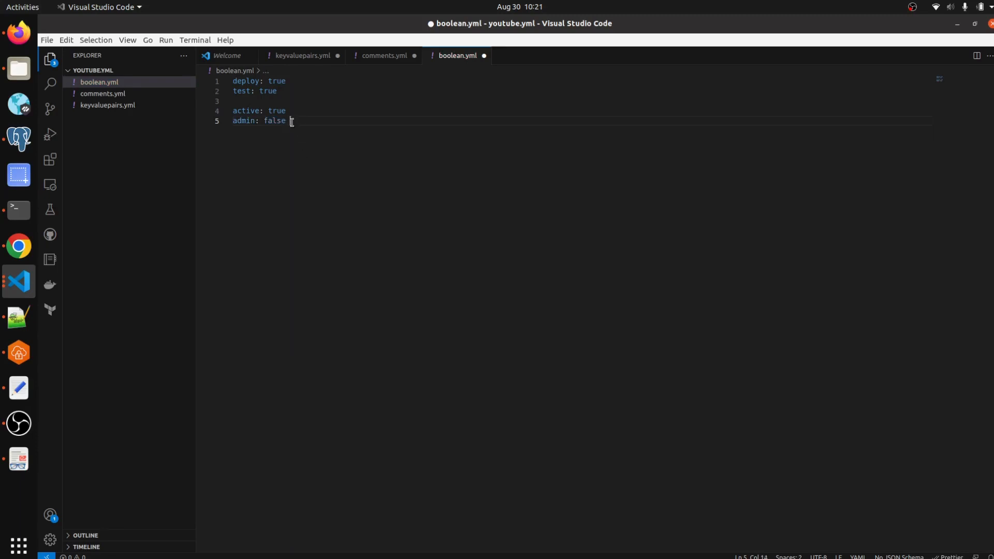
drag(233, 111, 289, 120)
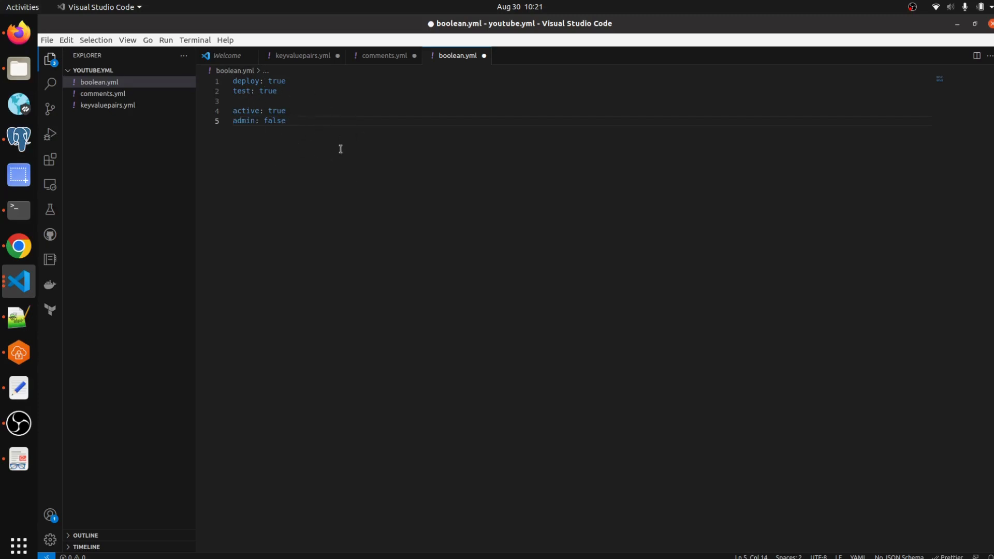
mouse_move(424, 185)
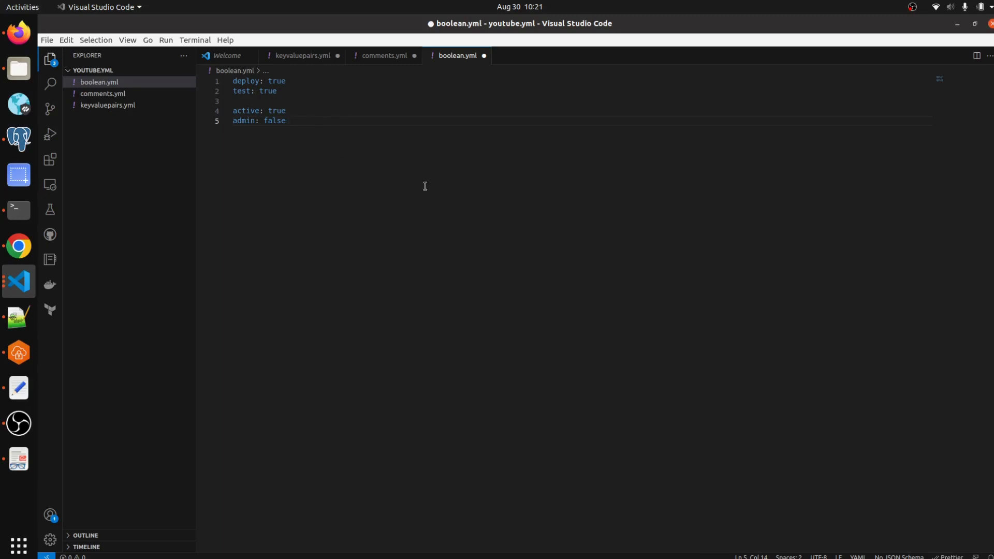
mouse_move(293, 109)
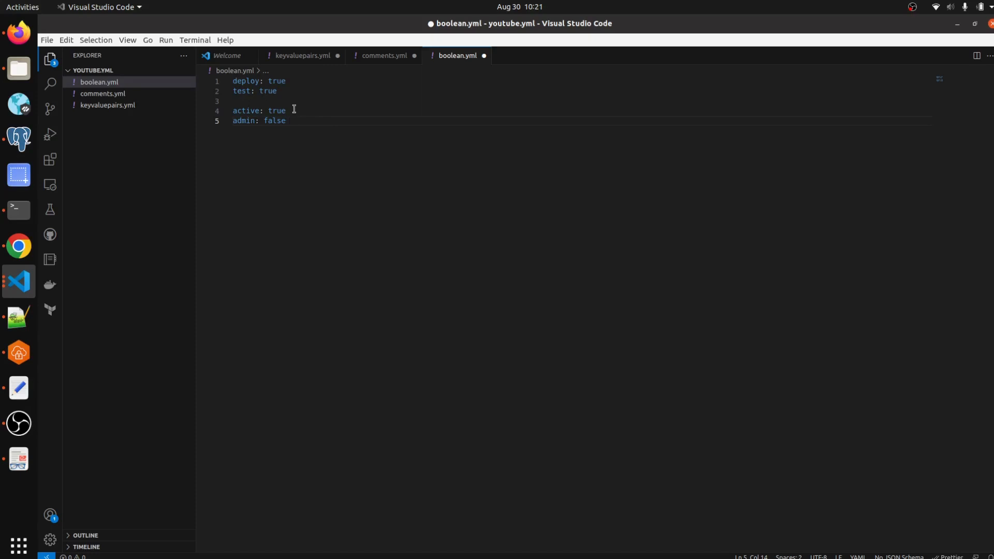
mouse_move(487, 182)
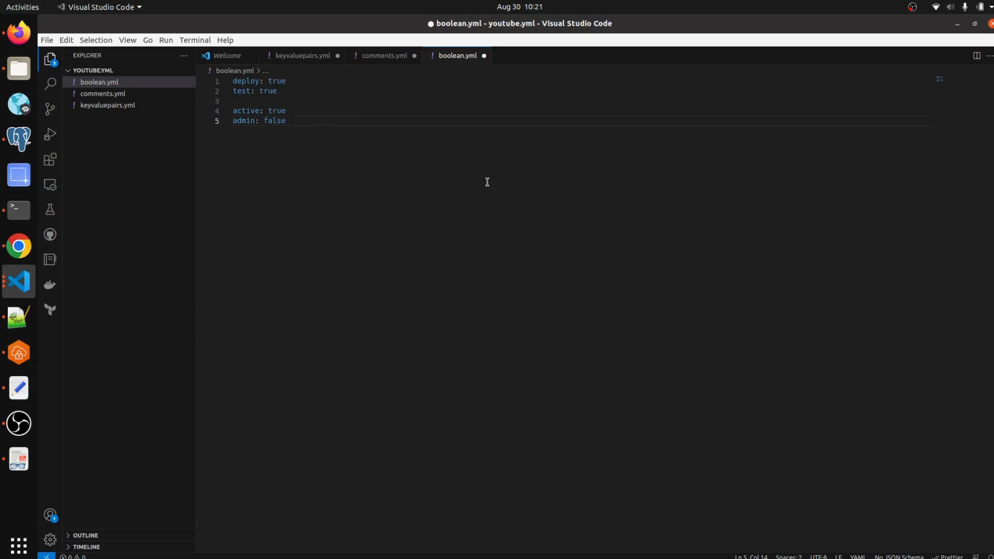
mouse_move(823, 188)
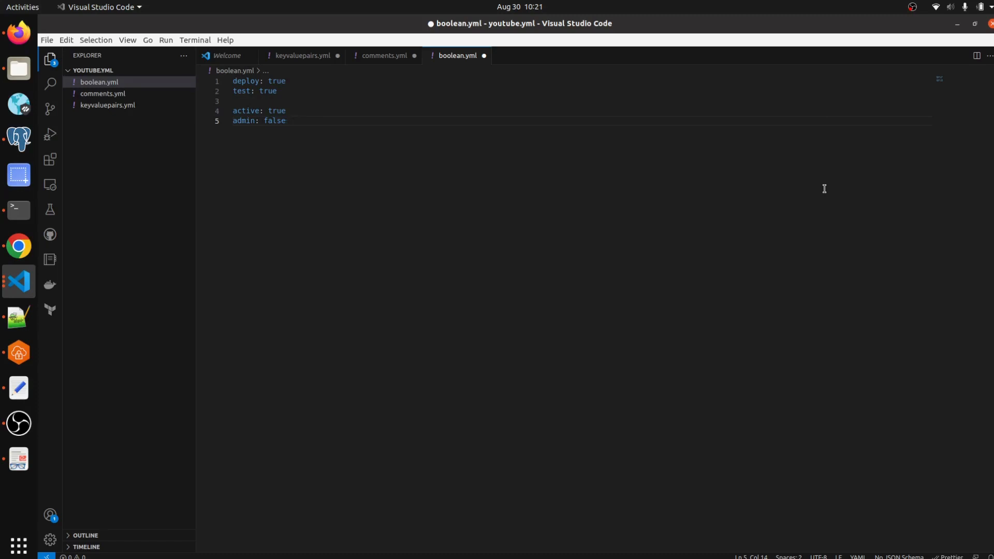
mouse_move(928, 32)
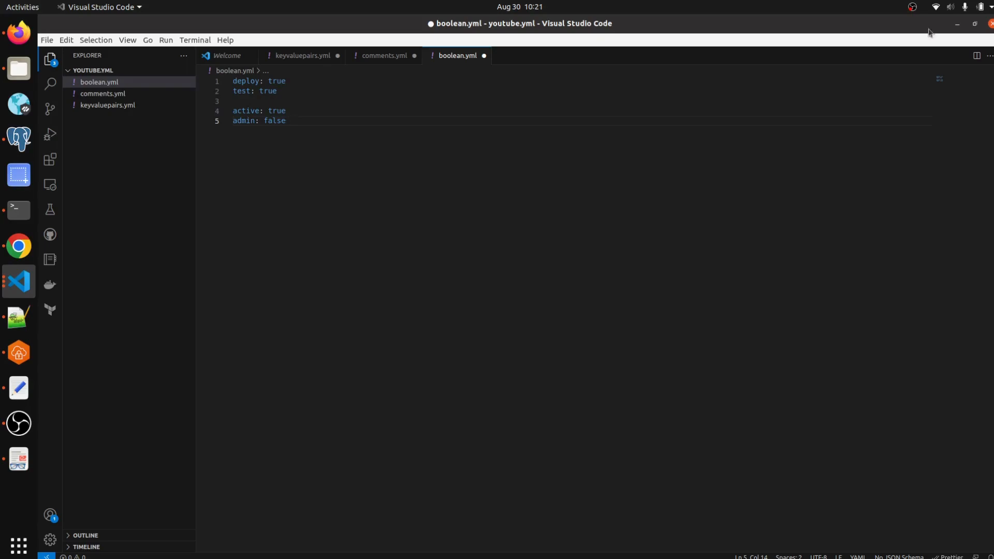